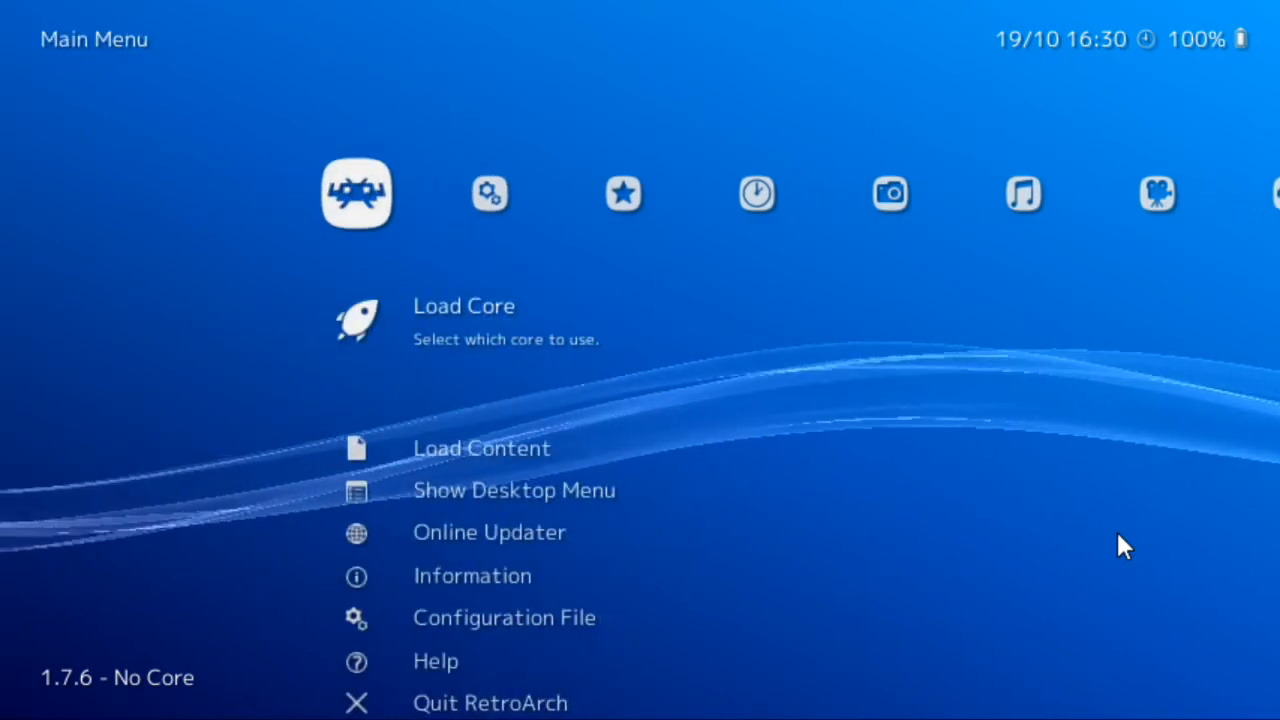
{"action": "scroll", "scroll_direction": "down", "scroll_amount": 3}
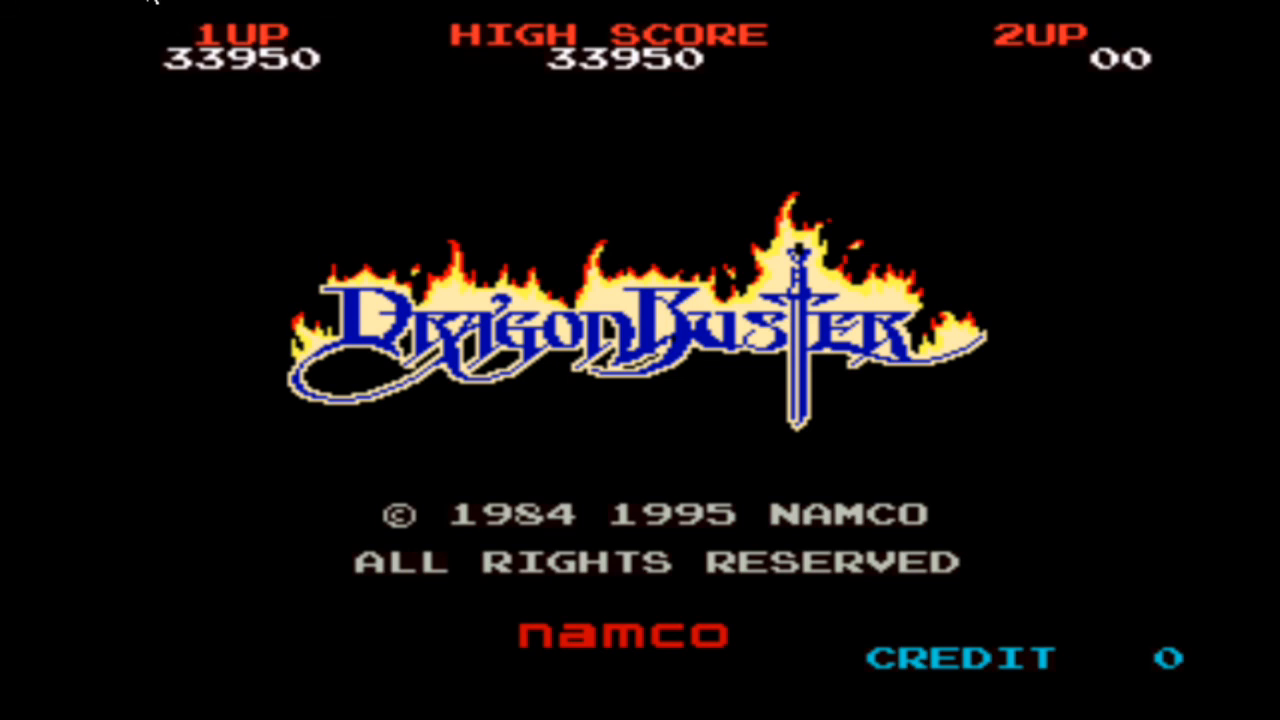
{"action": "mouse_move", "coordinate": [200, 184]}
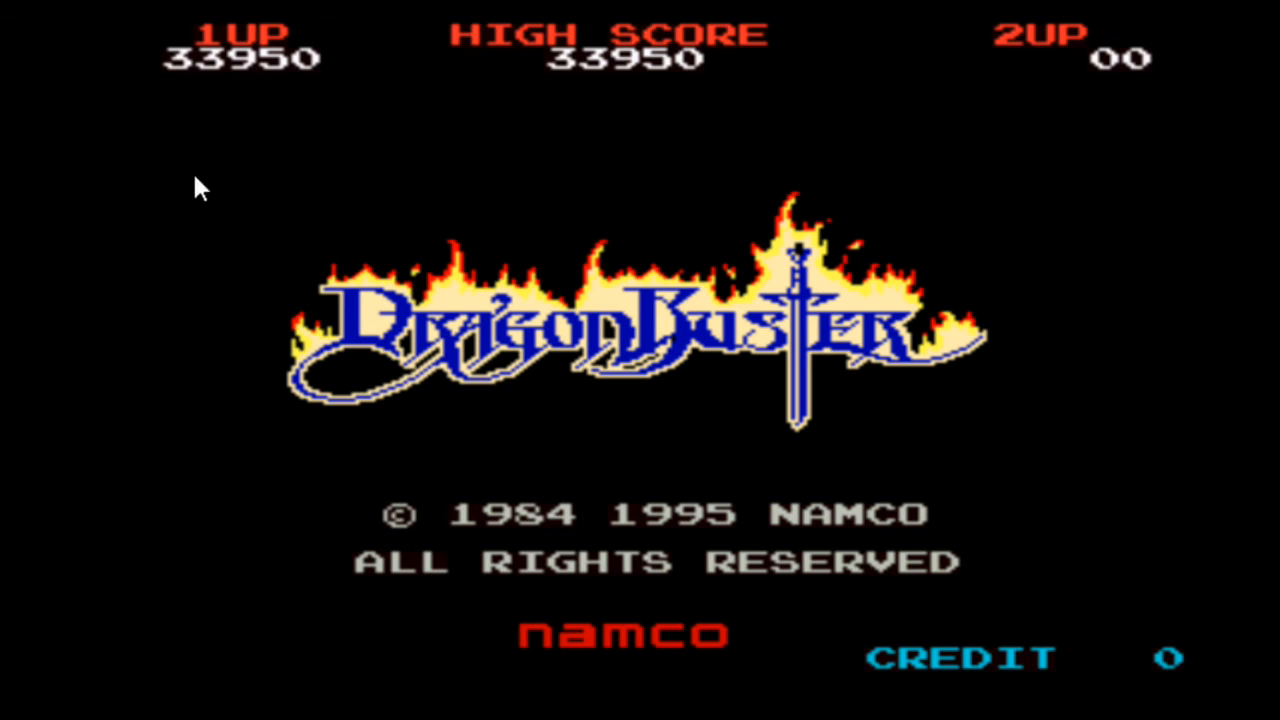